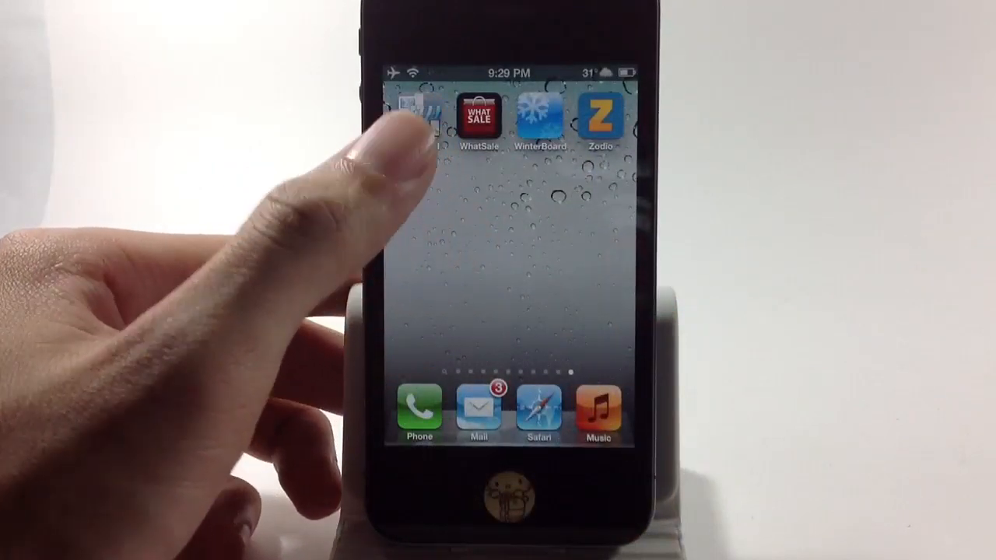
Launch the FTP server app from the iPhone home screen.
{"action": "left_click", "coordinate": [418, 122]}
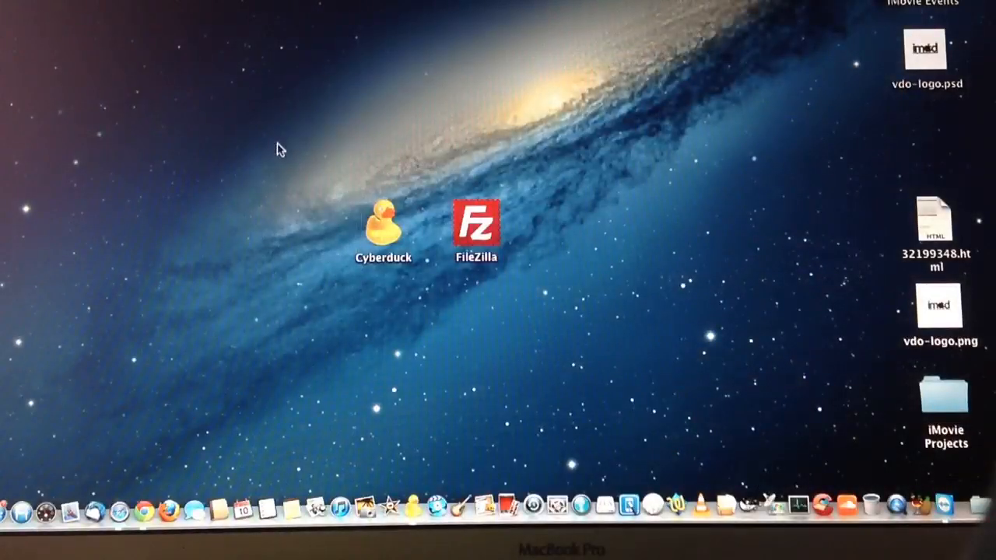
Launch Cyberduck and quick-connect to the iPhone at 192.168.1.107:21100.
{"action": "left_click", "coordinate": [382, 226]}
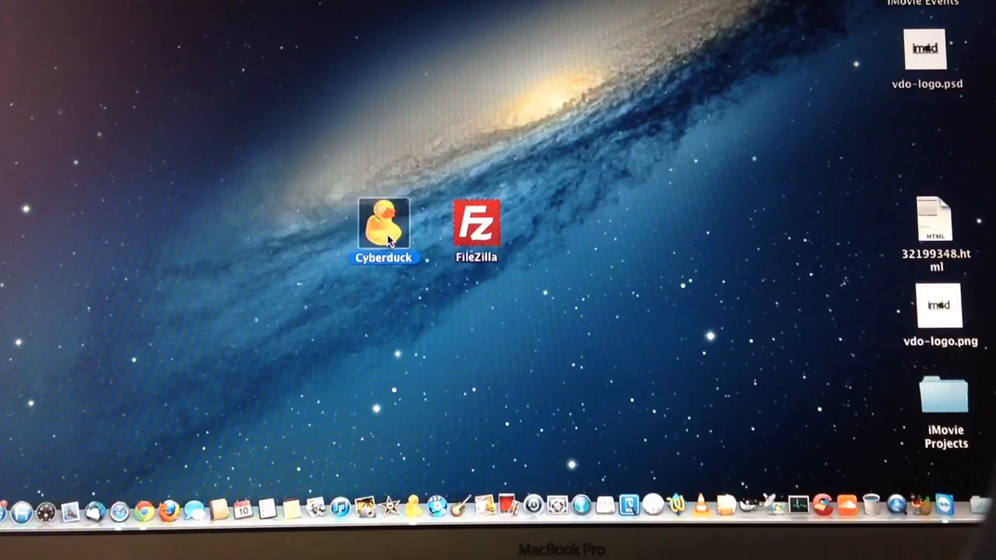
{"action": "double_click", "coordinate": [383, 227]}
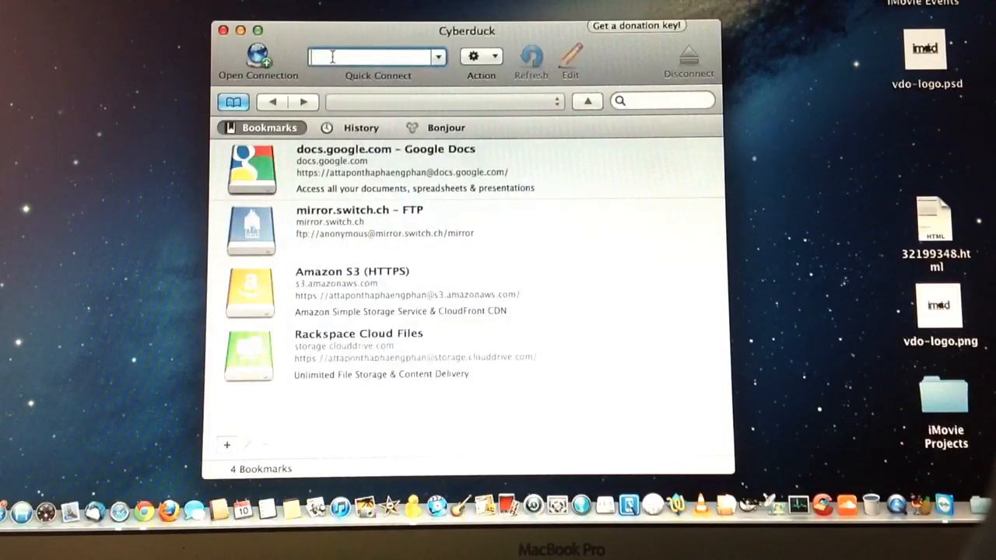
{"action": "type", "text": "192.1"}
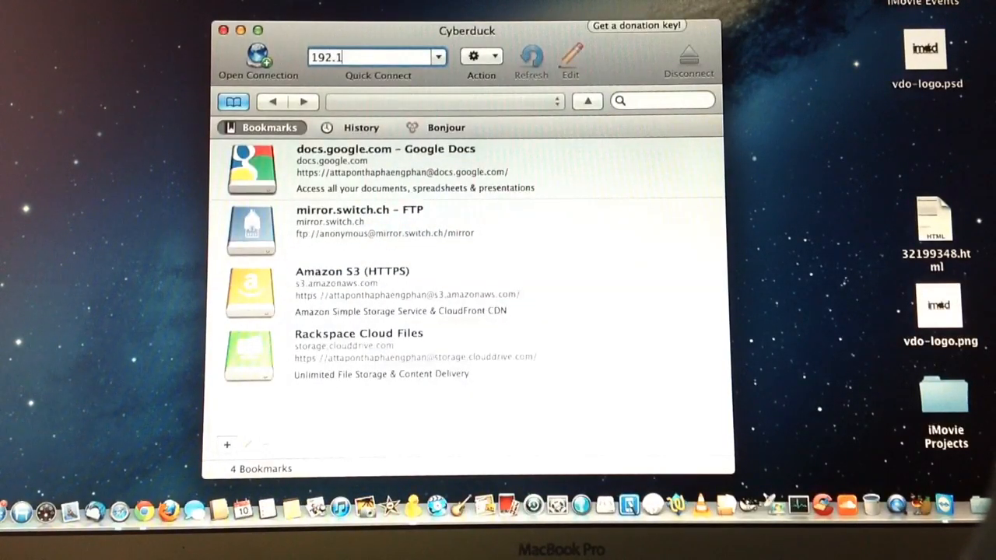
{"action": "type", "text": "68.1.2"}
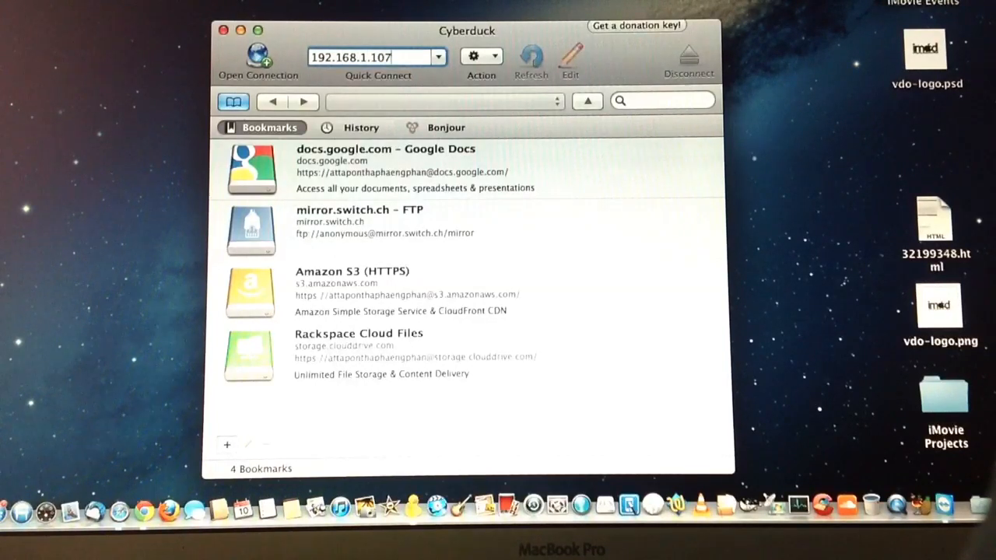
{"action": "type", "text": ":21100"}
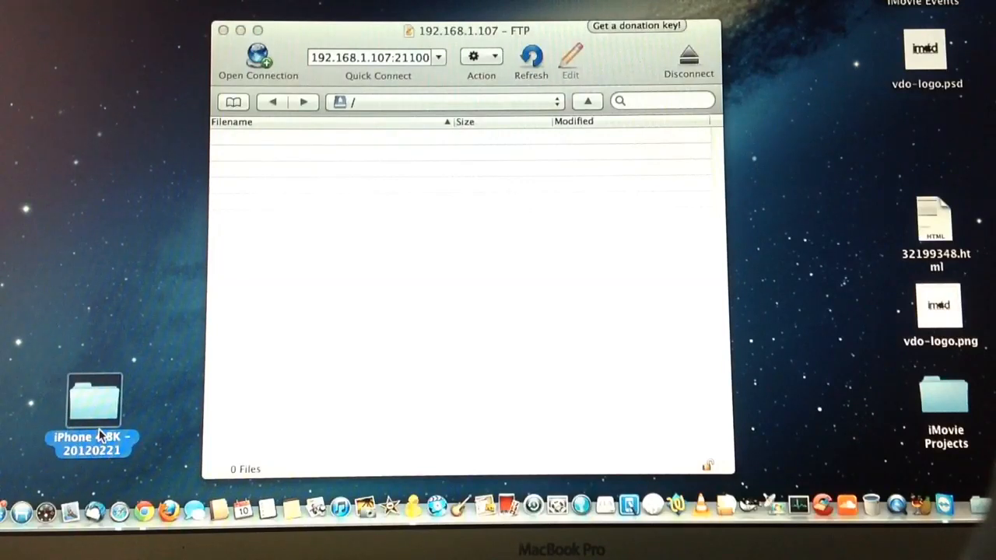
Open the iPhone photo folder in Finder and select several photos, including IMG_0943.JPG and IMG_0947.PNG.
{"action": "left_click_drag", "start_coordinate": [94, 401], "coordinate": [183, 401]}
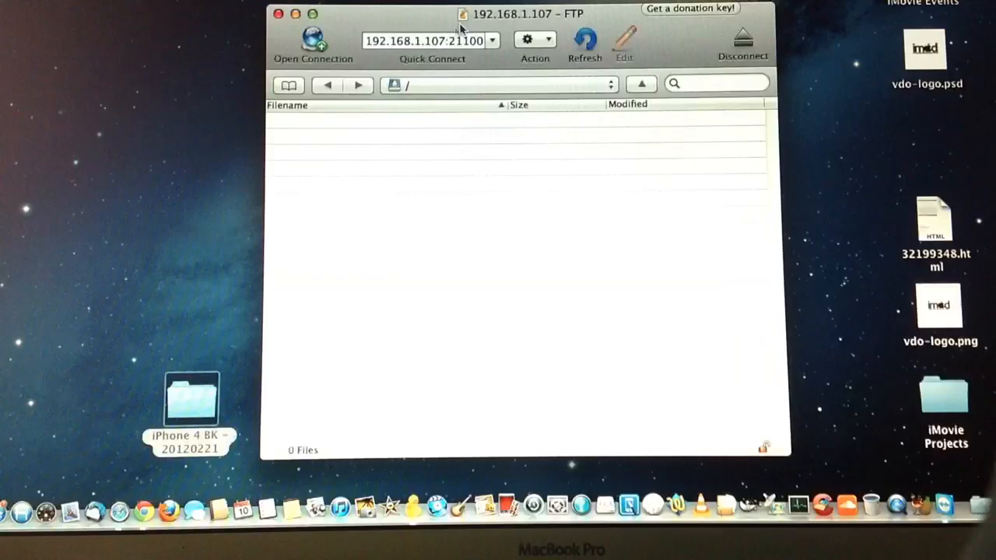
{"action": "double_click", "coordinate": [190, 398]}
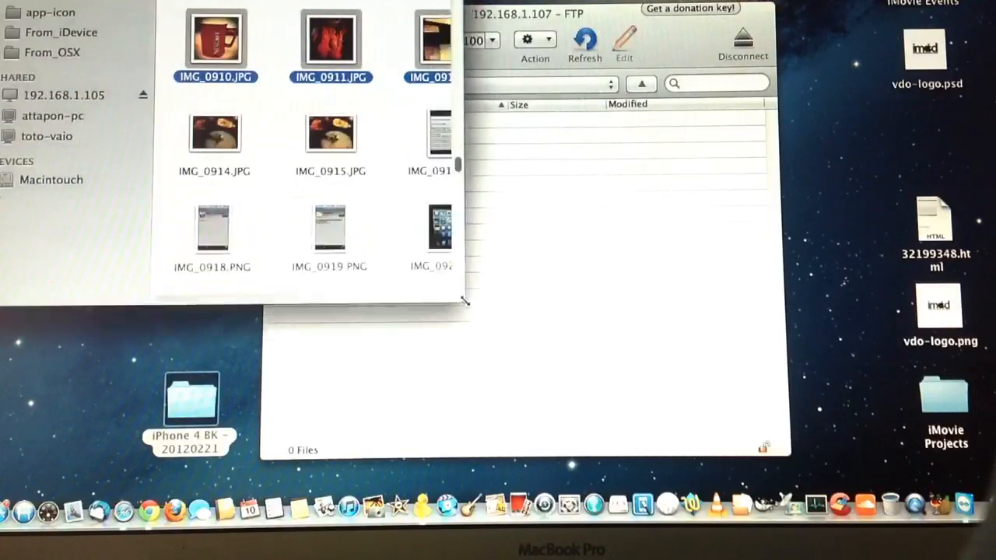
{"action": "scroll", "scroll_direction": "down", "scroll_amount": 3}
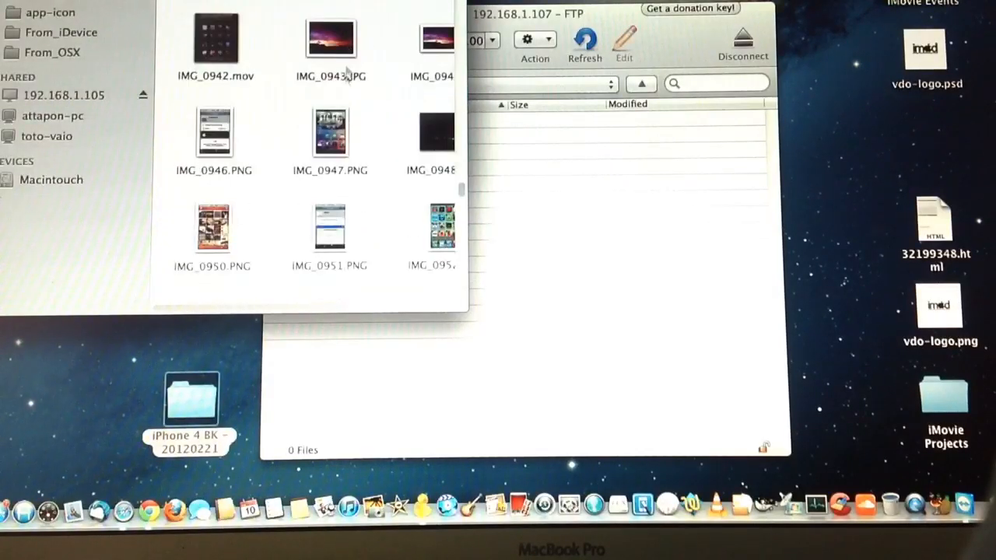
{"action": "left_click", "coordinate": [439, 39]}
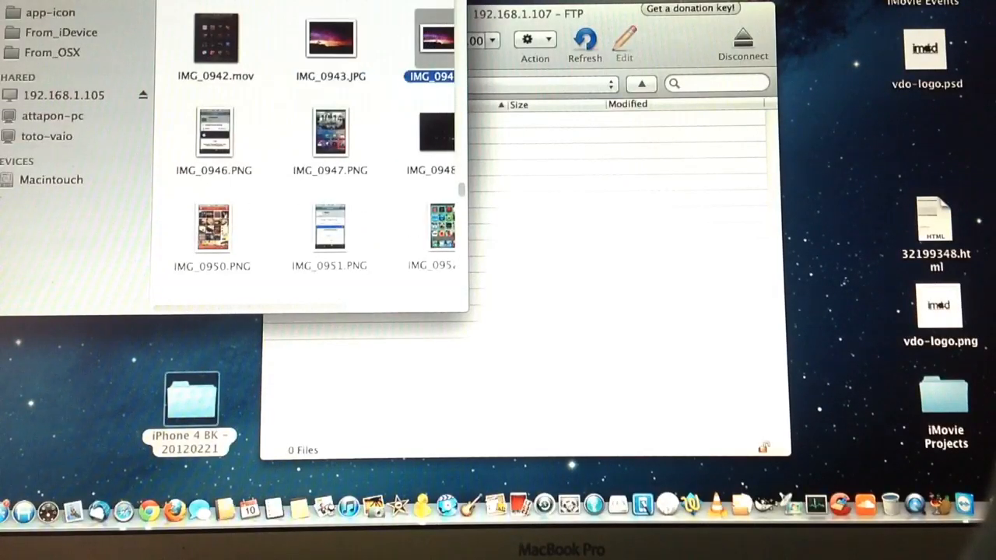
{"action": "left_click", "coordinate": [329, 38]}
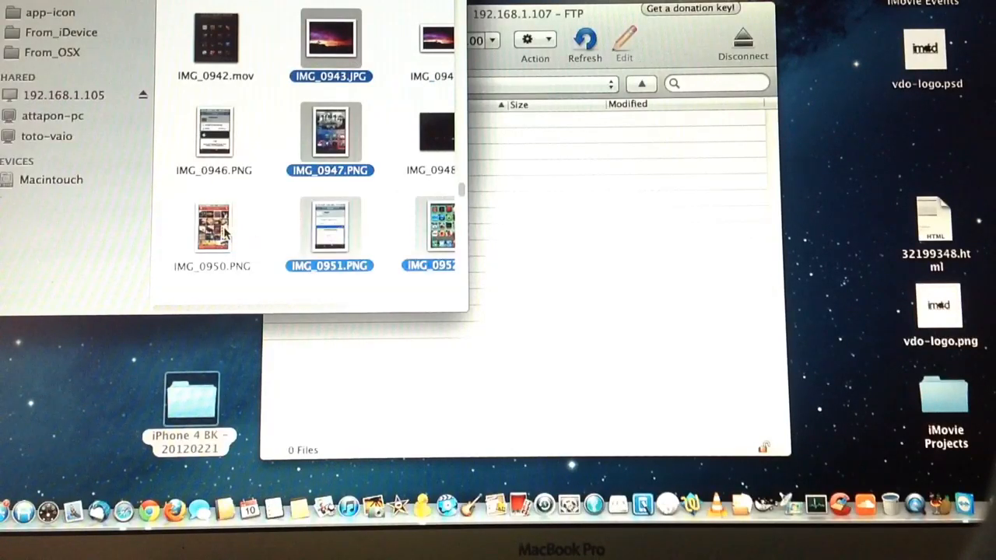
{"action": "scroll", "scroll_direction": "down", "scroll_amount": 3}
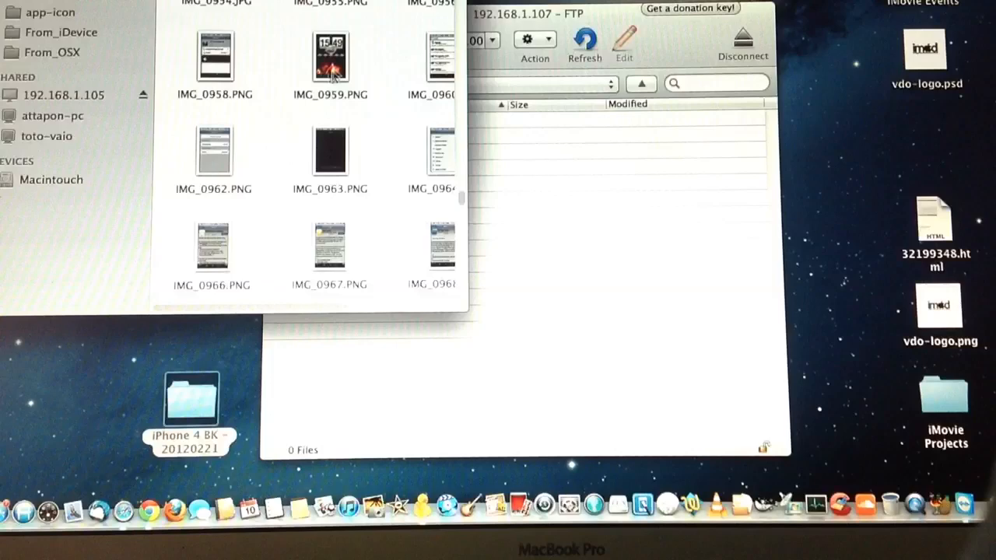
Drag the six selected photos, IMG_0943.JPG through IMG_0959.PNG, into the iPhone's FTP root folder.
{"action": "left_click_drag", "start_coordinate": [329, 59], "coordinate": [600, 311]}
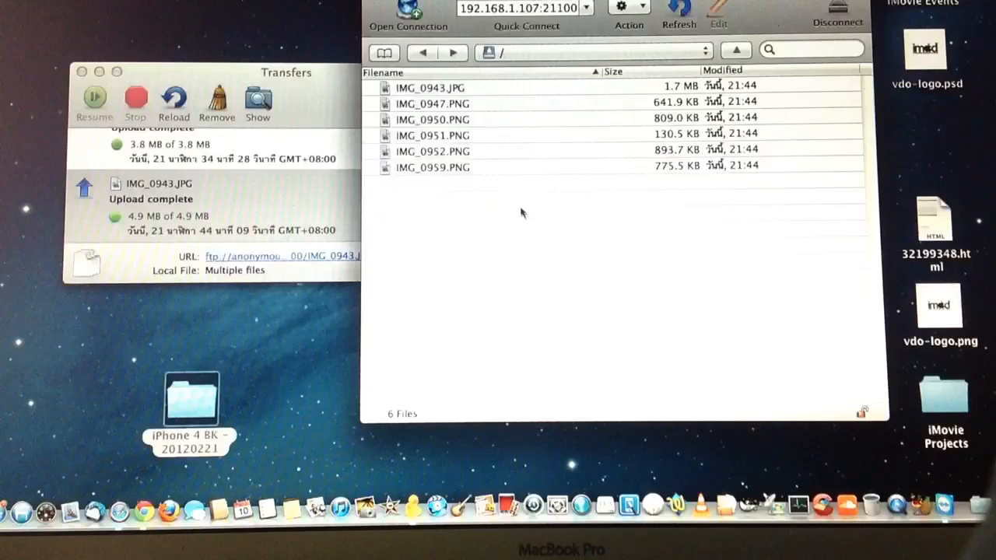
{"action": "mouse_move", "coordinate": [470, 30]}
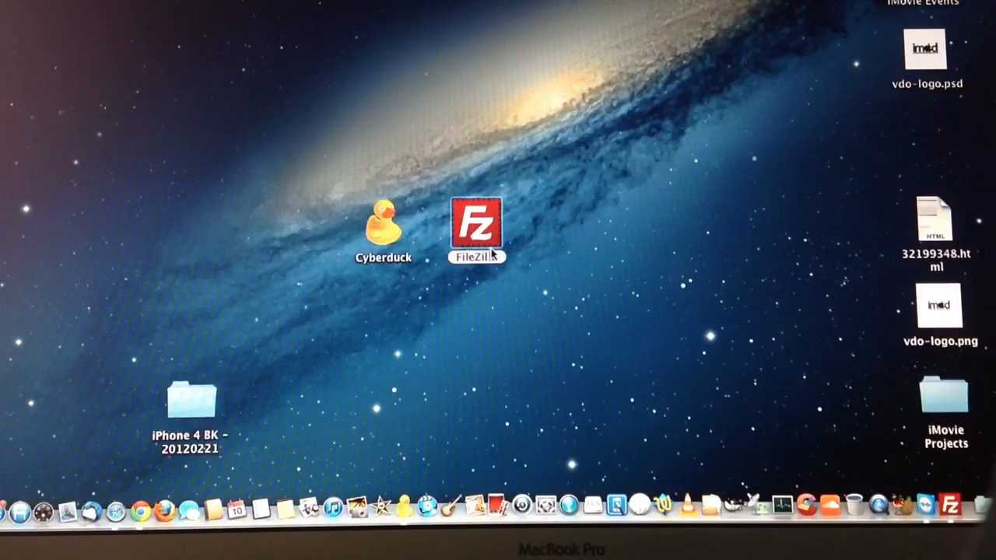
Launch FileZilla and quick-connect to host 192.168.1.107, port 21100, listing the uploaded photos.
{"action": "double_click", "coordinate": [476, 227]}
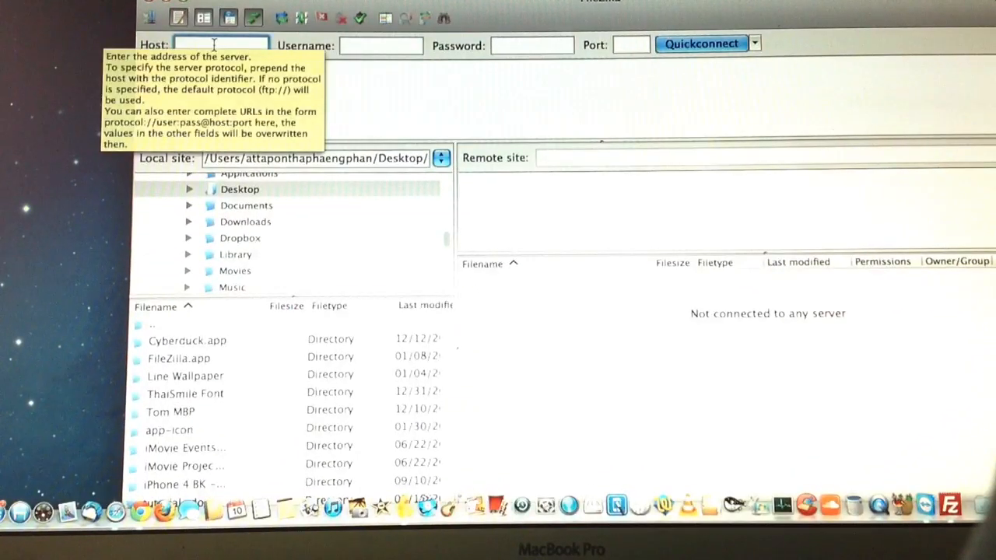
{"action": "type", "text": "192.168."}
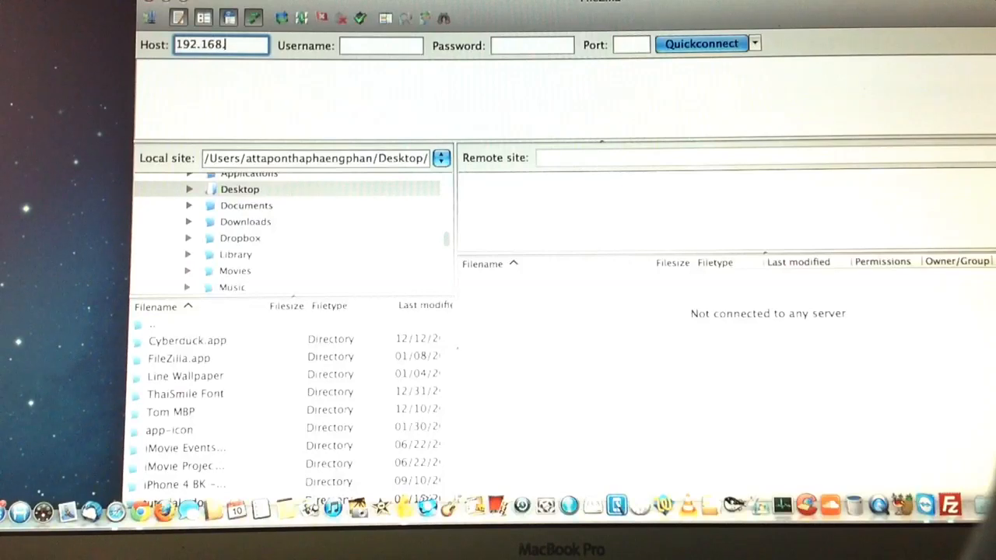
{"action": "type", "text": ".1.107"}
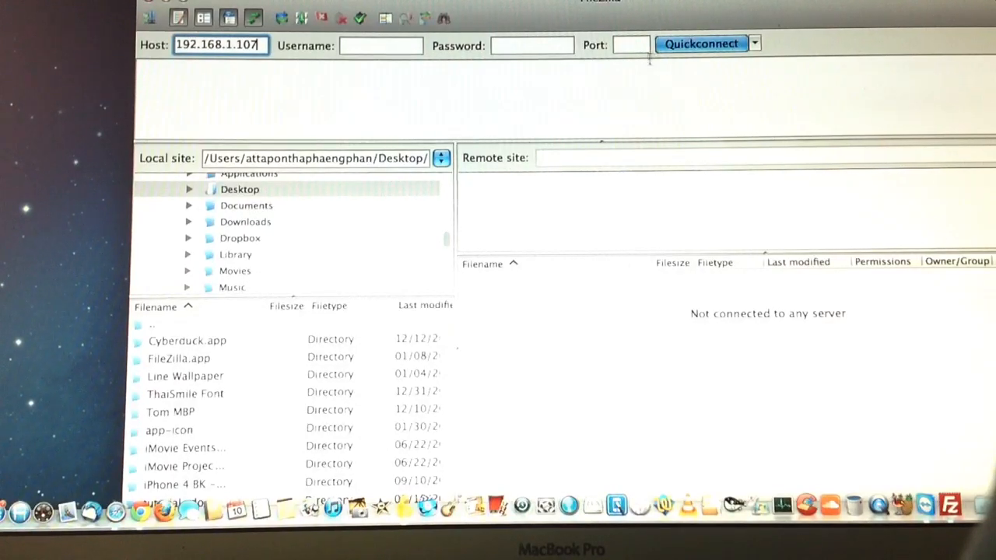
{"action": "type", "text": "211"}
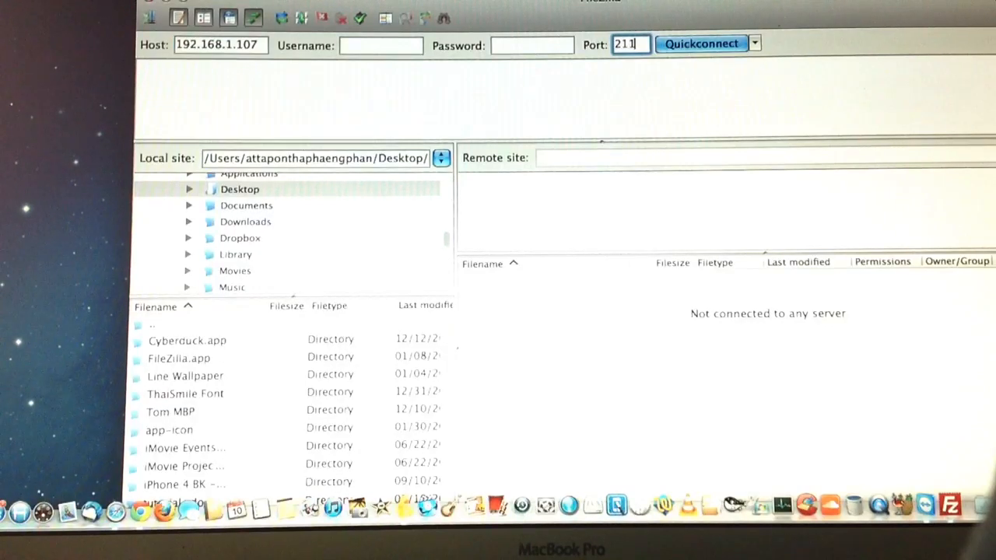
{"action": "left_click", "coordinate": [700, 43]}
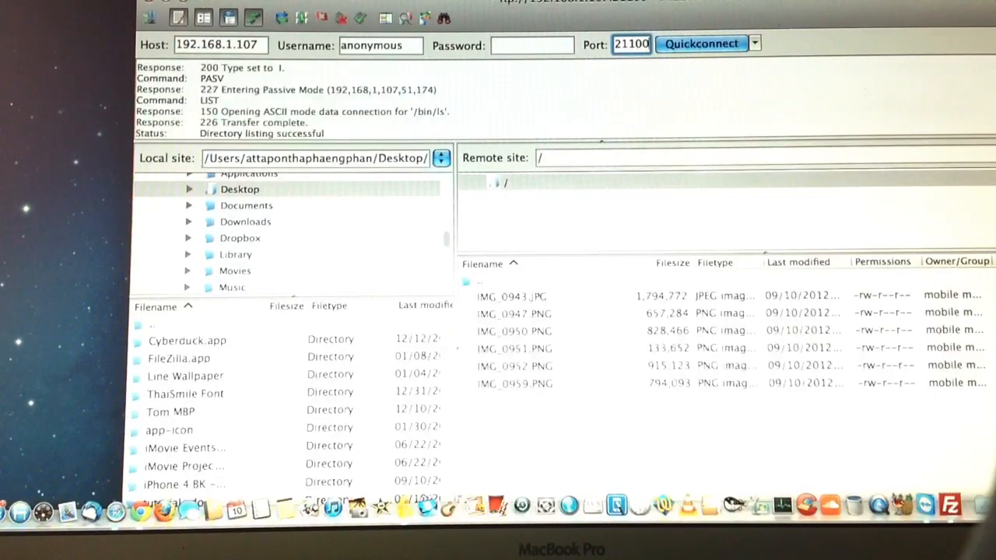